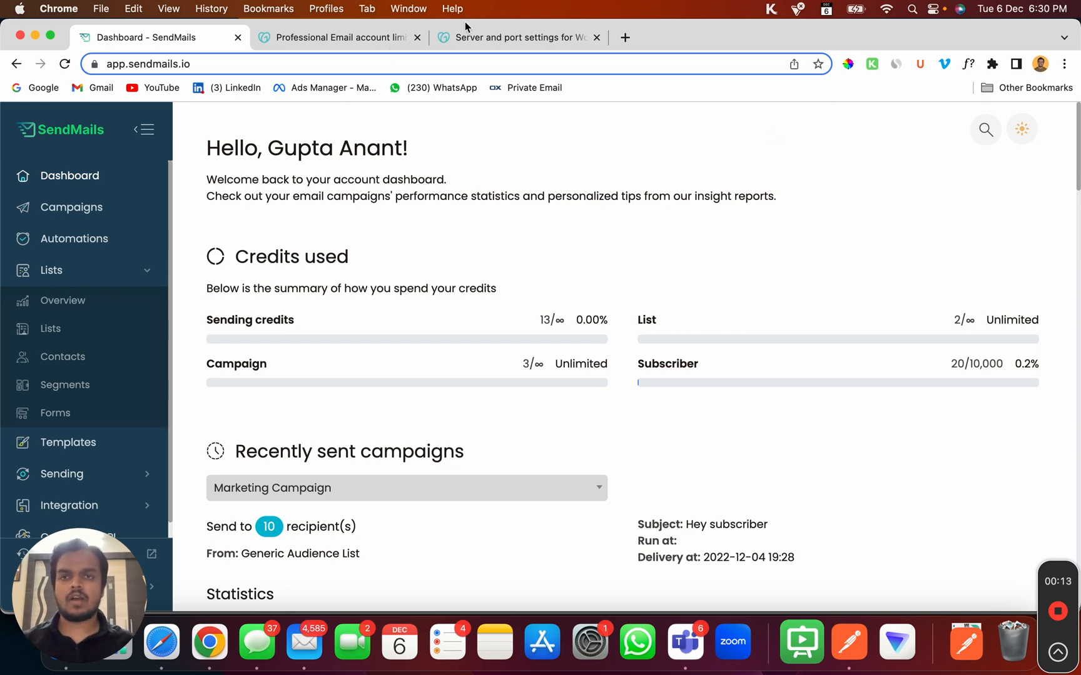
Review GoDaddy's Professional Email sending limits (500 SMTP messages per day per mailbox).
click(338, 38)
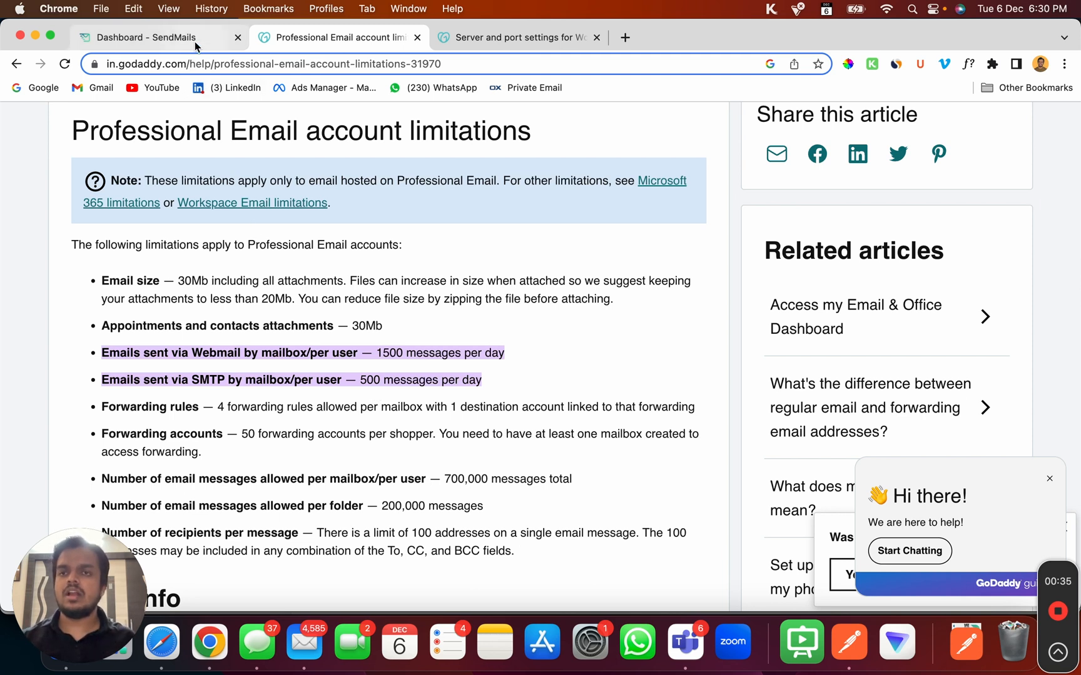
mouse_move(155, 37)
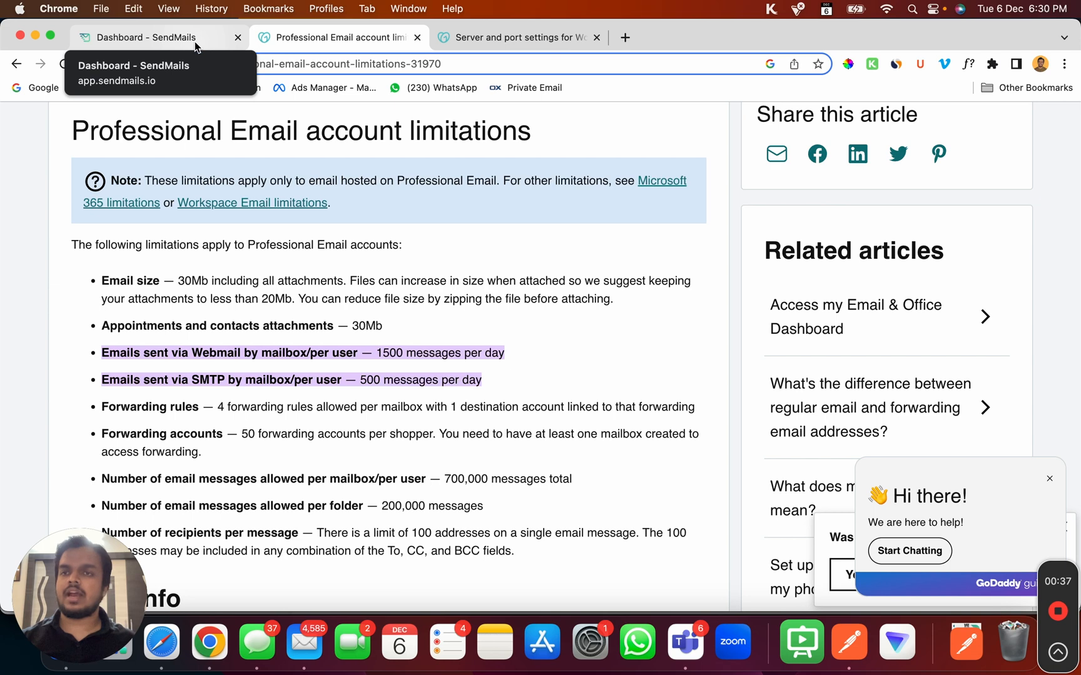
In Sending > Sending servers, start a new server and choose the generic SMTP service.
click(151, 37)
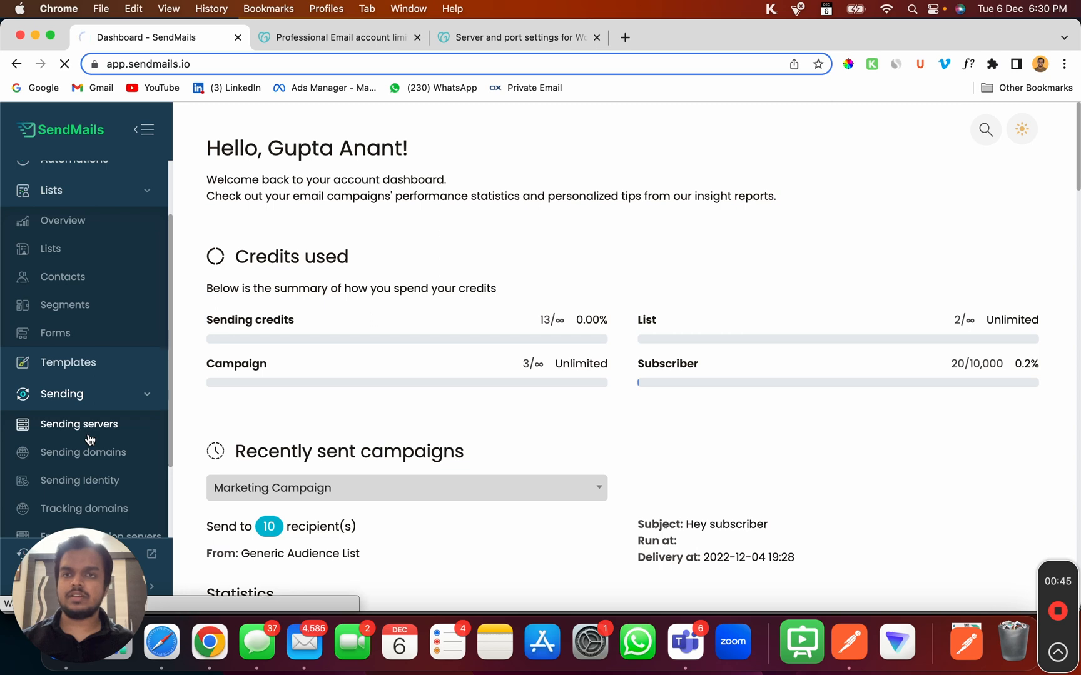
click(79, 424)
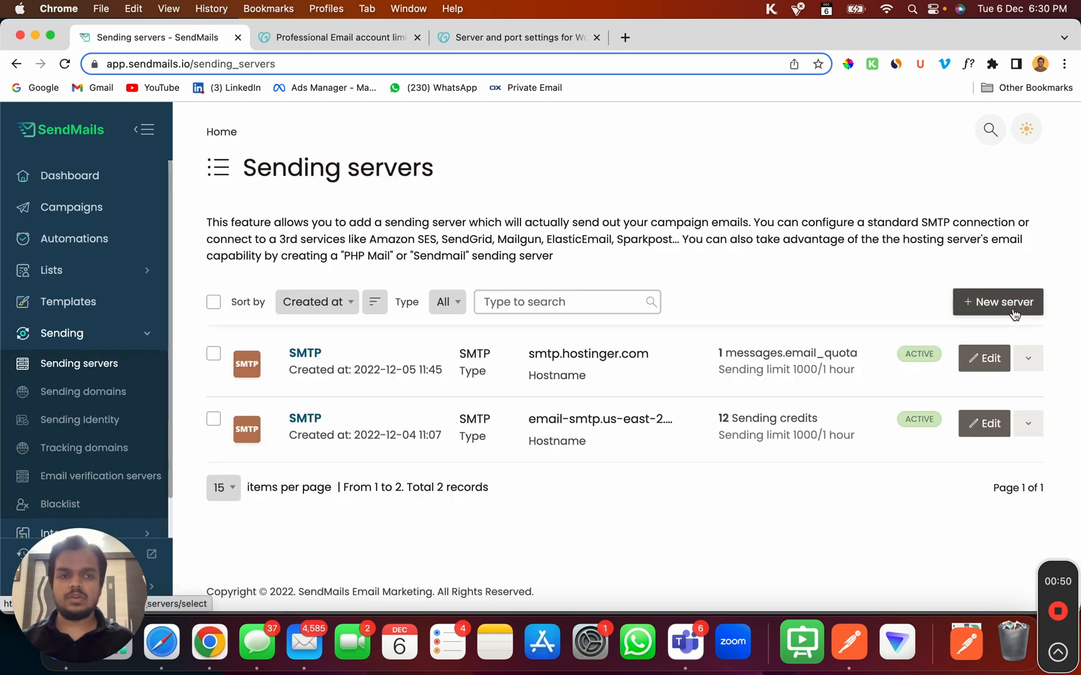
click(997, 301)
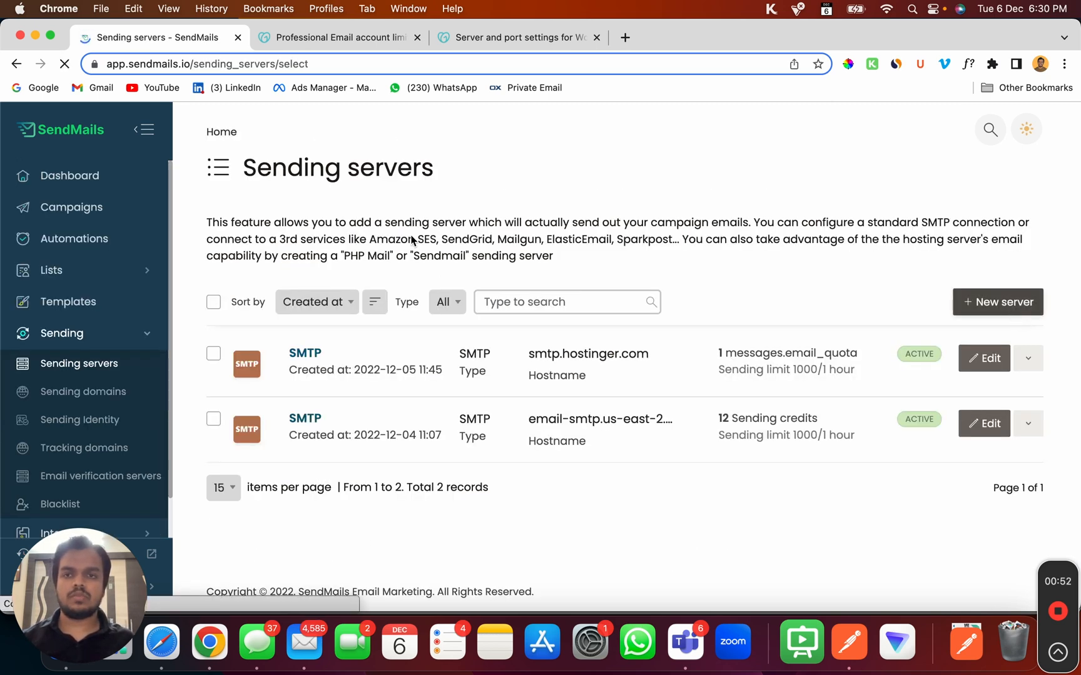
click(997, 302)
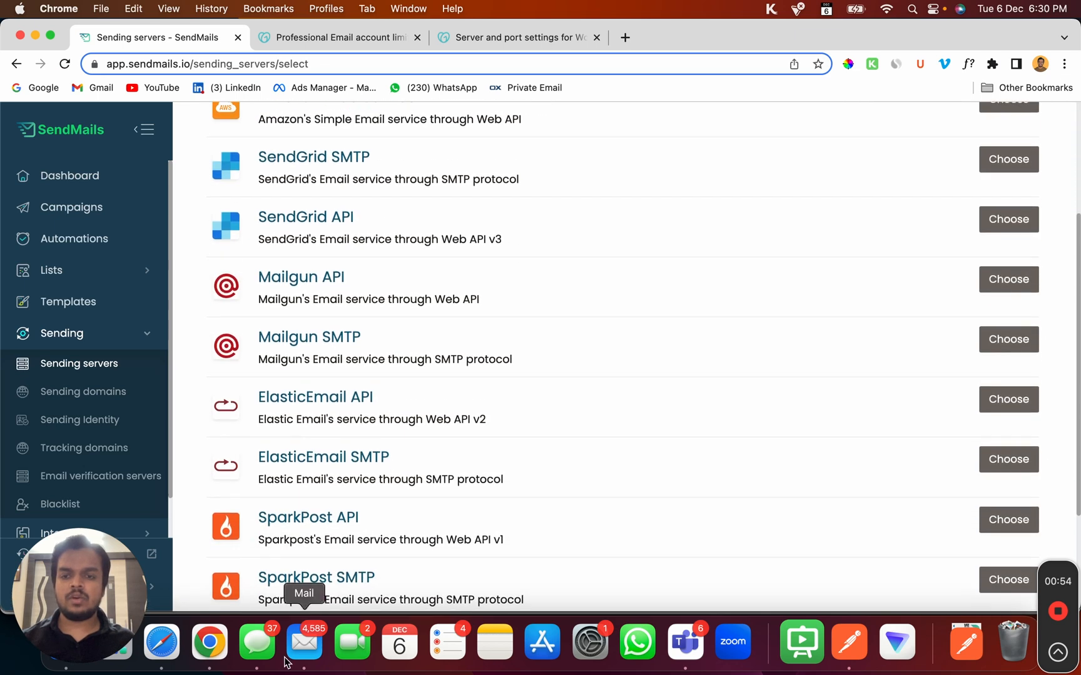
scroll(down, 3)
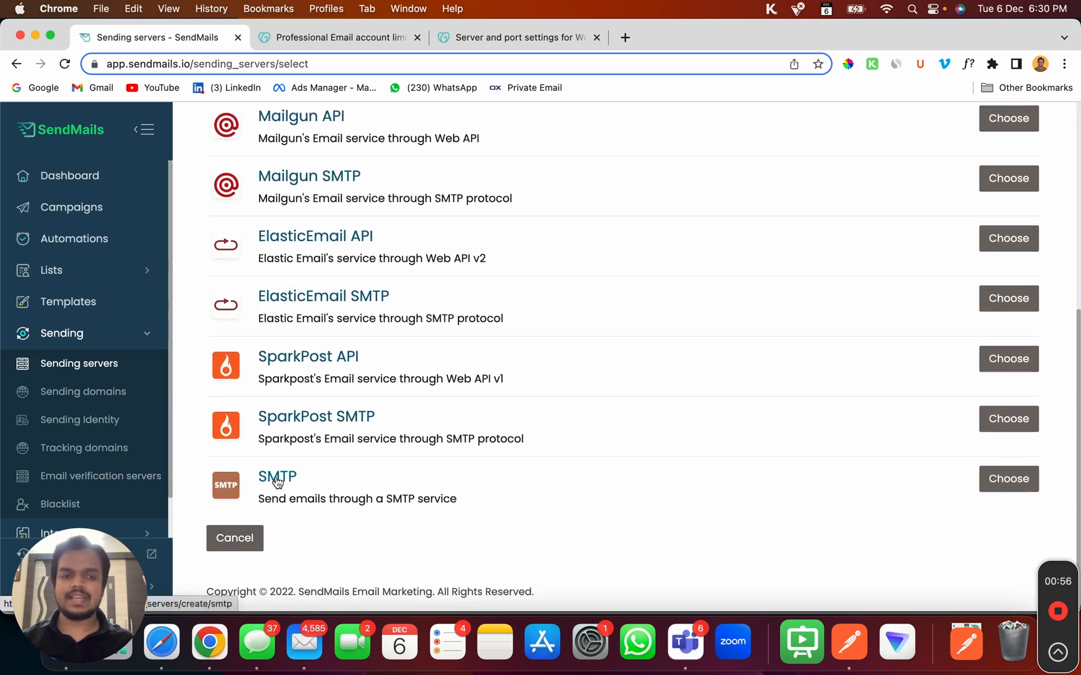
click(1007, 480)
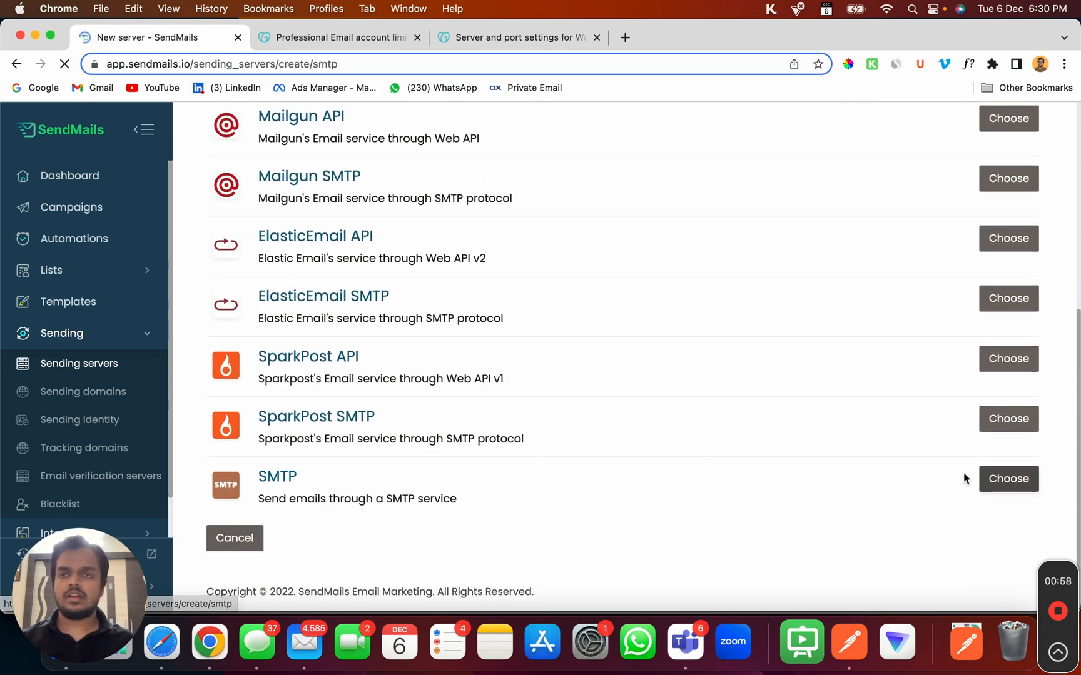
Check GoDaddy's Workspace Email settings: outgoing smtpout.secureserver.net, SSL port 465 or 587.
click(1009, 479)
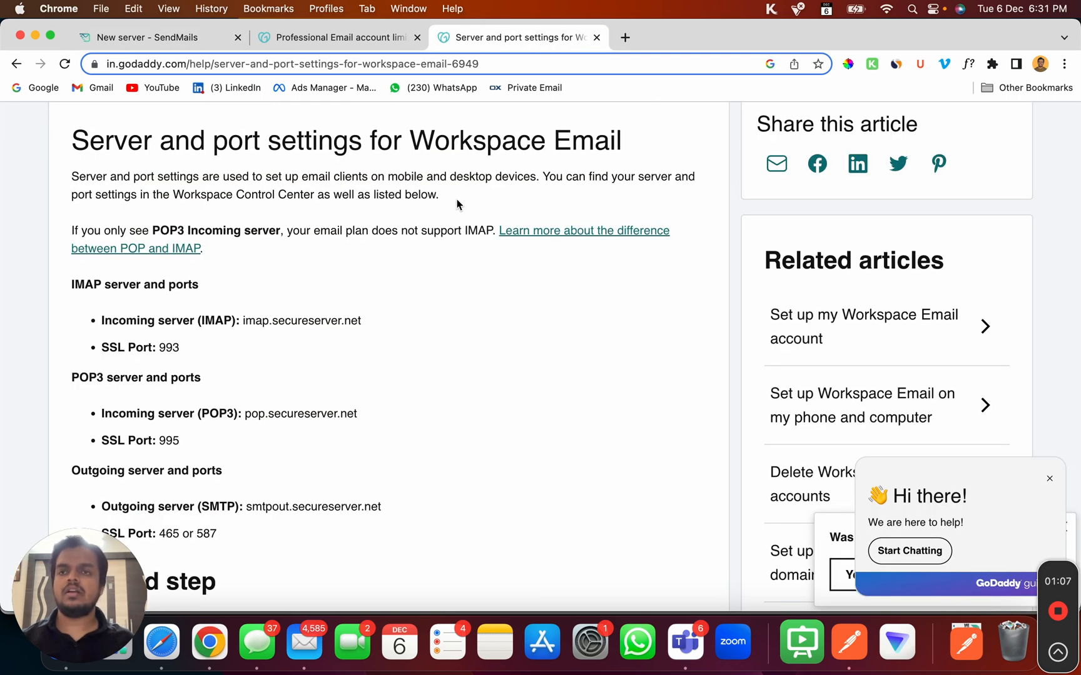
Search Google for 'godaddy smtp', open the server settings result and copy the outgoing SMTP hostname.
click(624, 37)
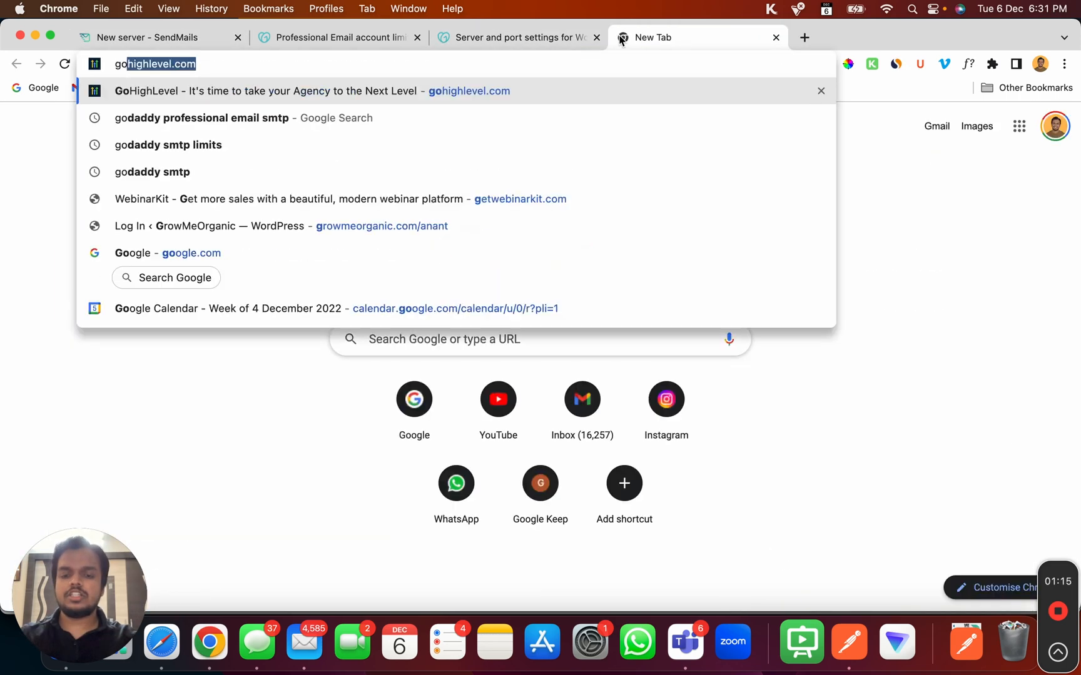
text(godaddy smtp)
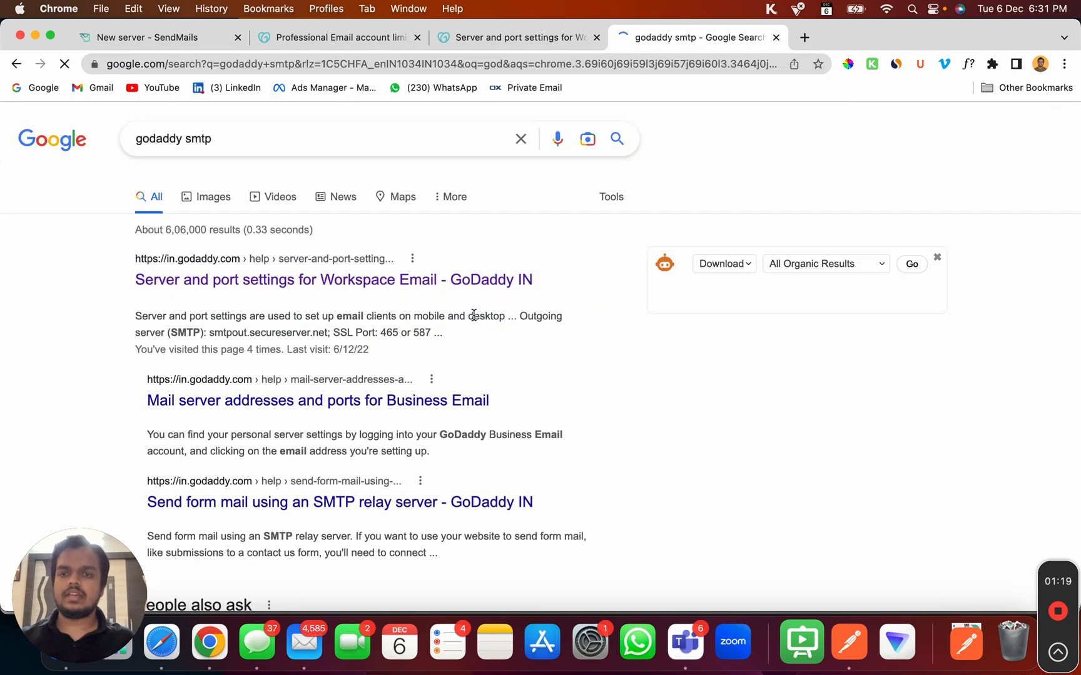
scroll(down, 3)
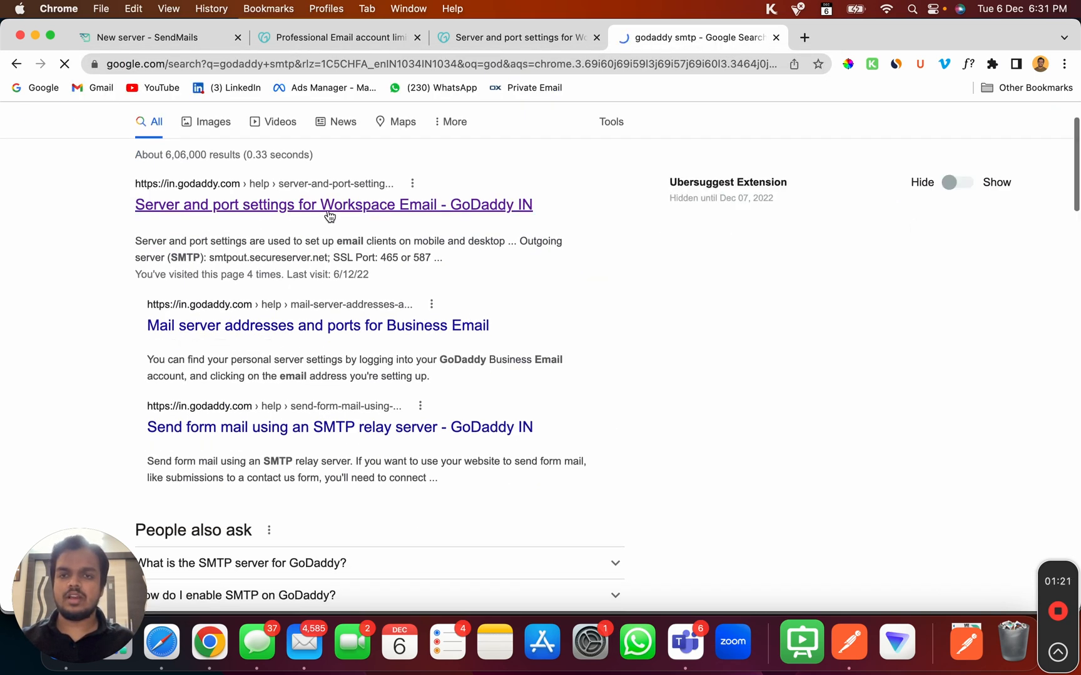
click(333, 205)
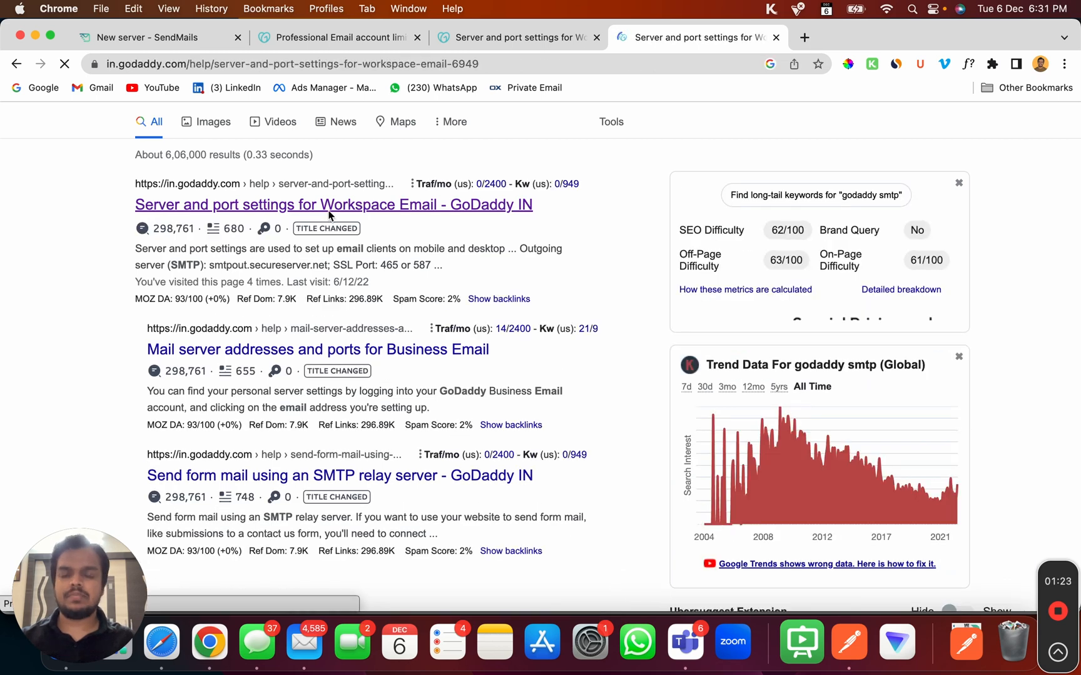
click(515, 37)
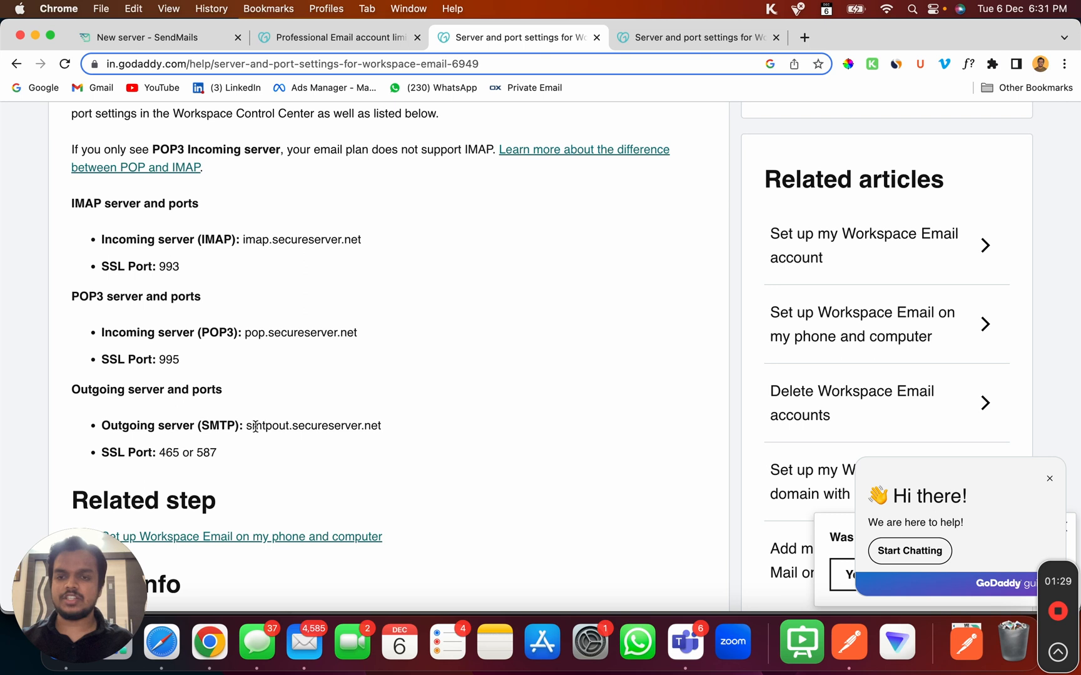
right_click(312, 425)
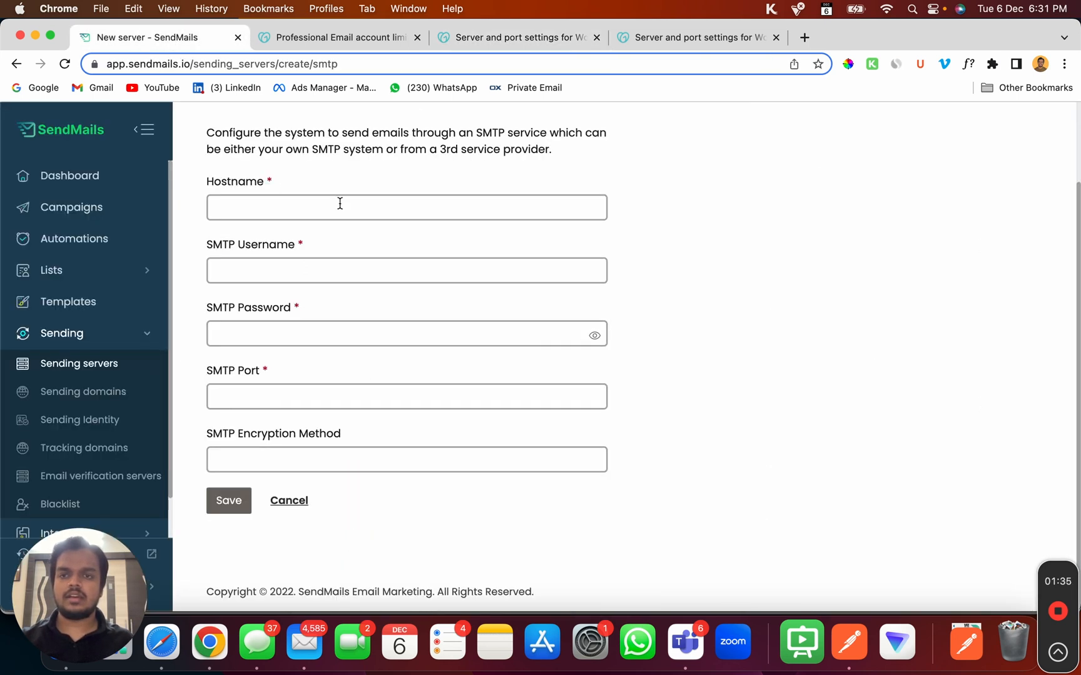
Fill the SMTP form with hostname smtpout.secureserver.net, port 465 and SSL encryption.
right_click(338, 206)
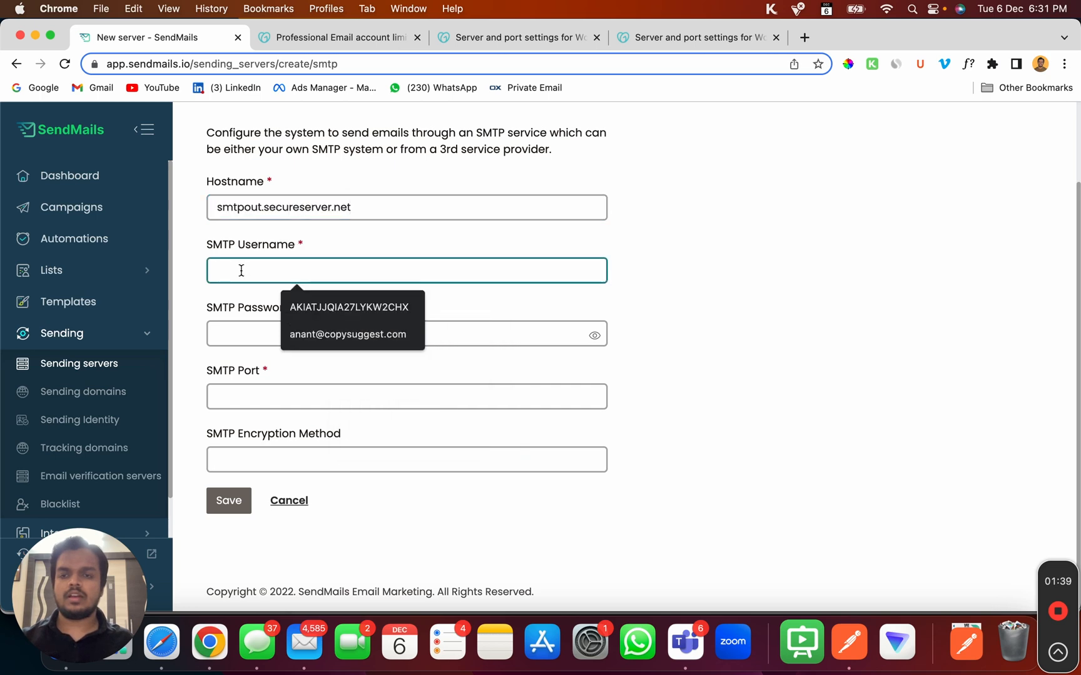
click(517, 37)
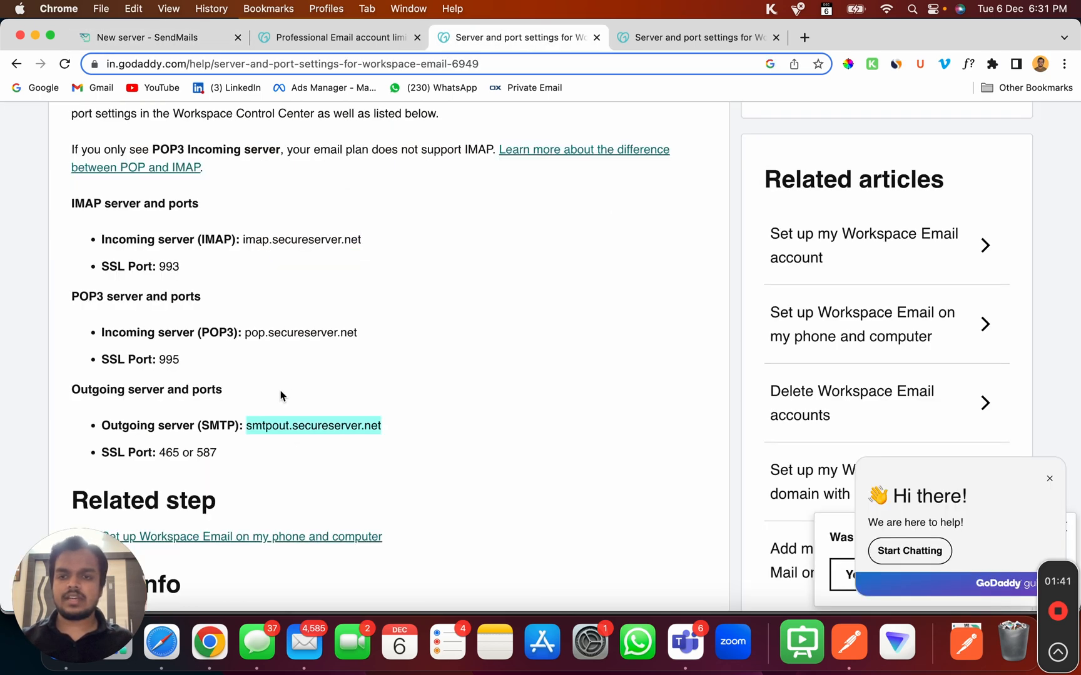
right_click(165, 453)
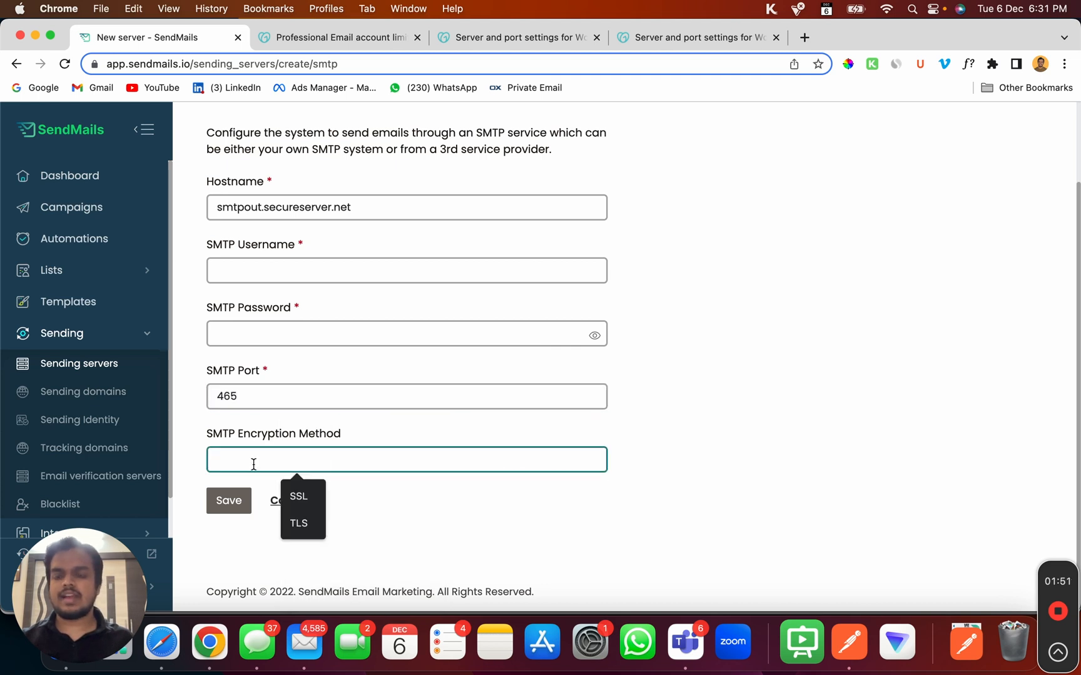
click(298, 496)
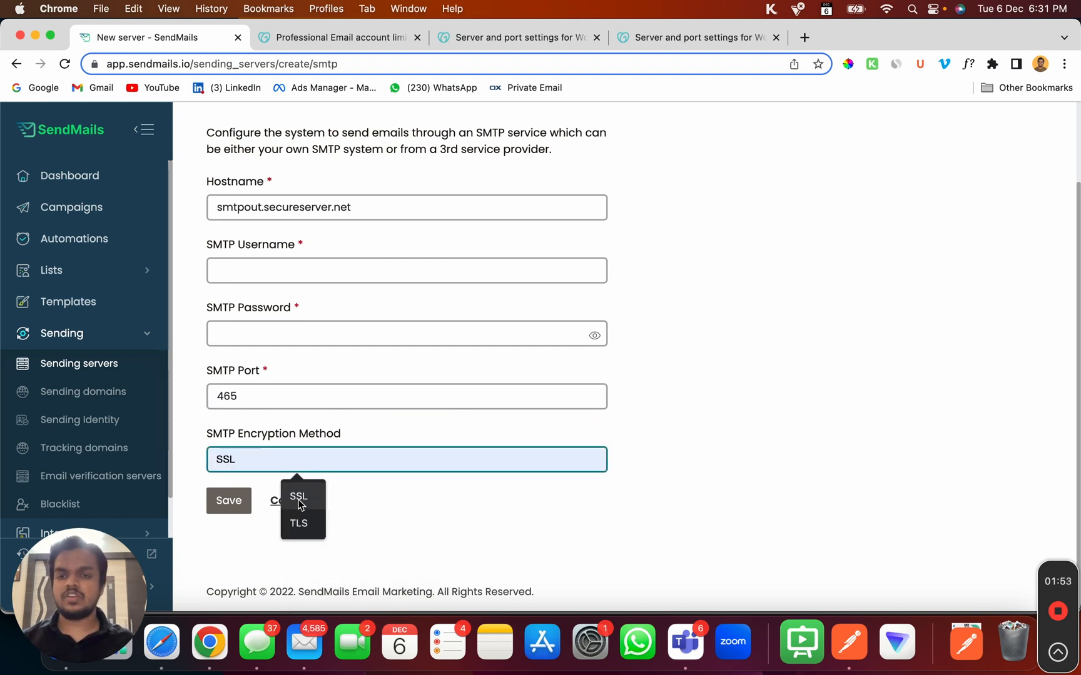
click(407, 269)
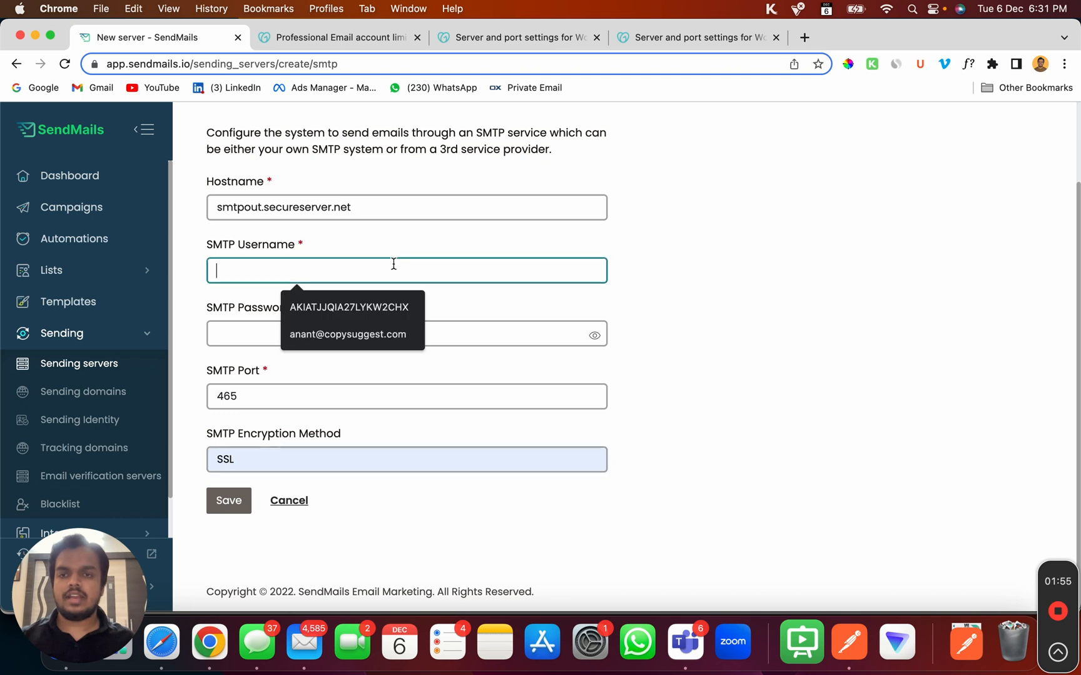